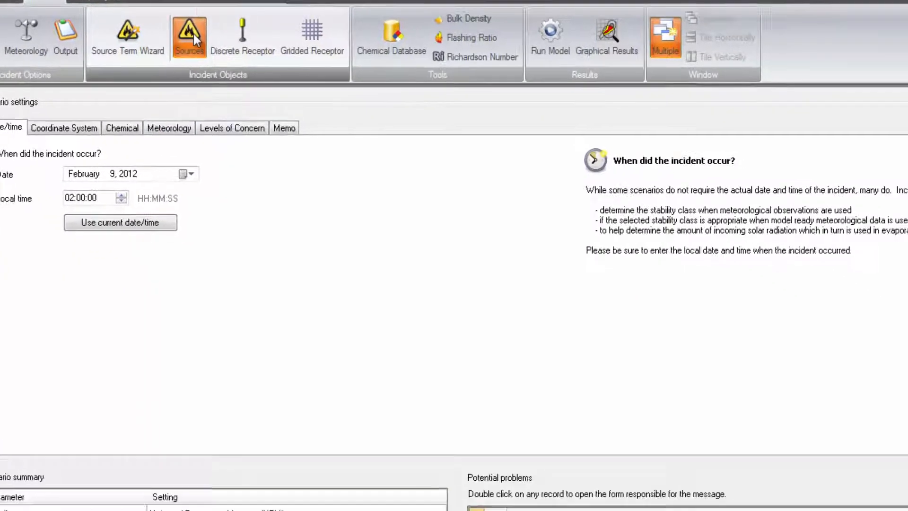
Add source RUPTDISC described as Rupture Disc and mark it for toxicity evaluation
left_click(188, 32)
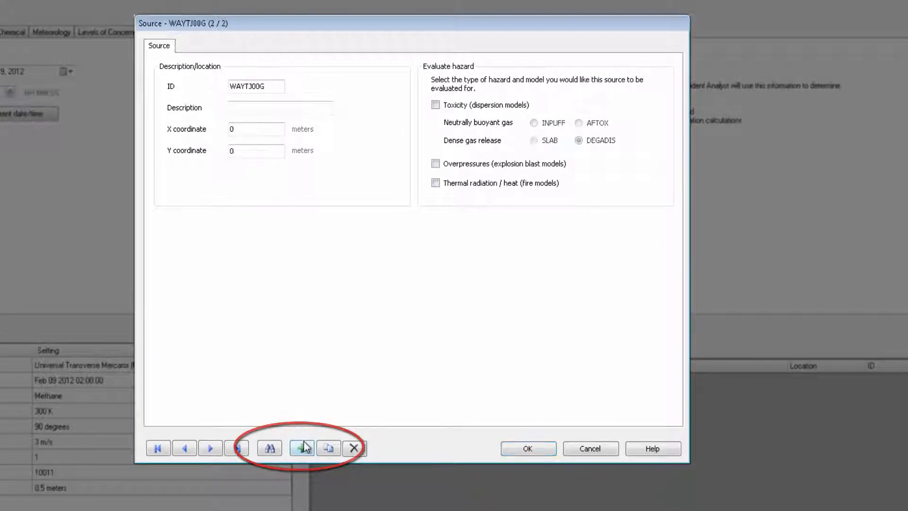
left_click(301, 448)
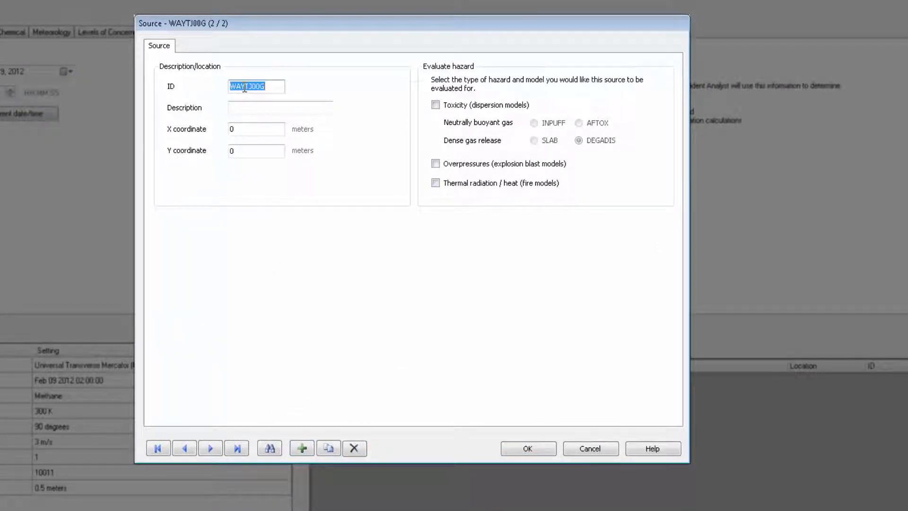
type("Rupture Disc")
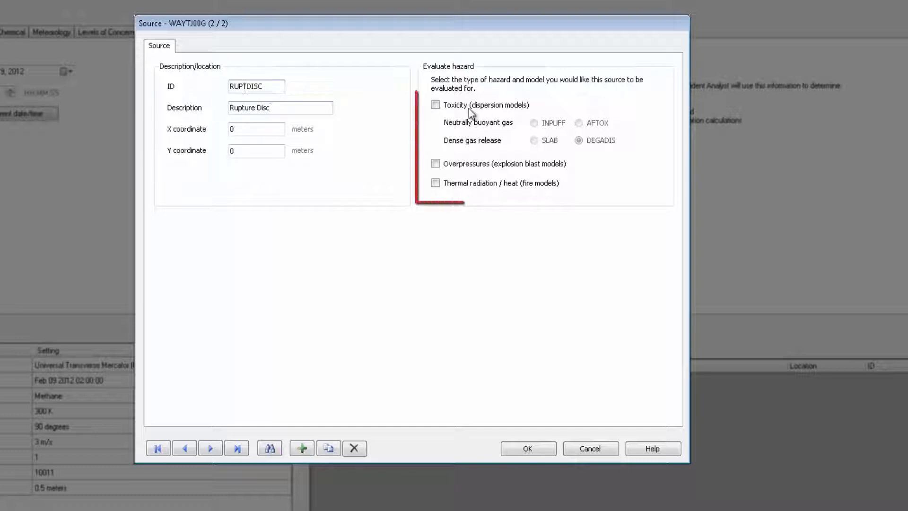
left_click(436, 105)
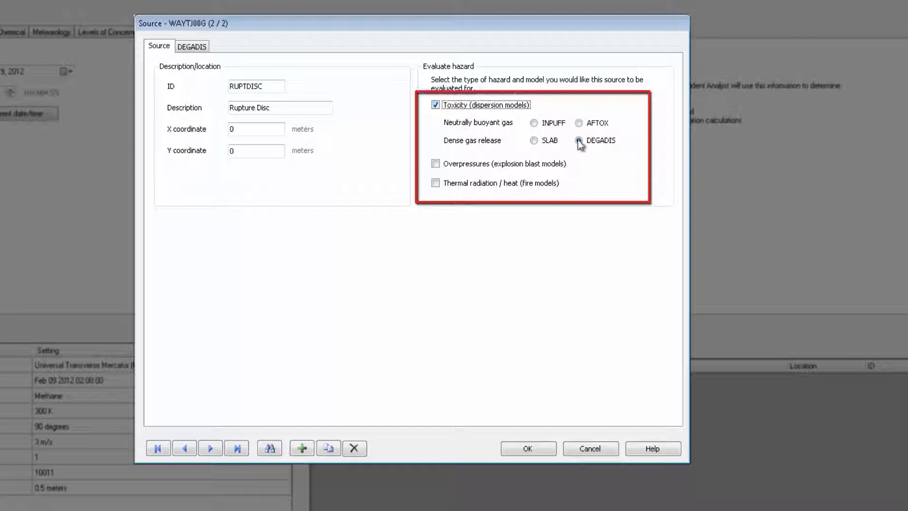
Model the source in DEGADIS as a vertical jet releasing 228 g/s from 8.7 m and save it
left_click(192, 45)
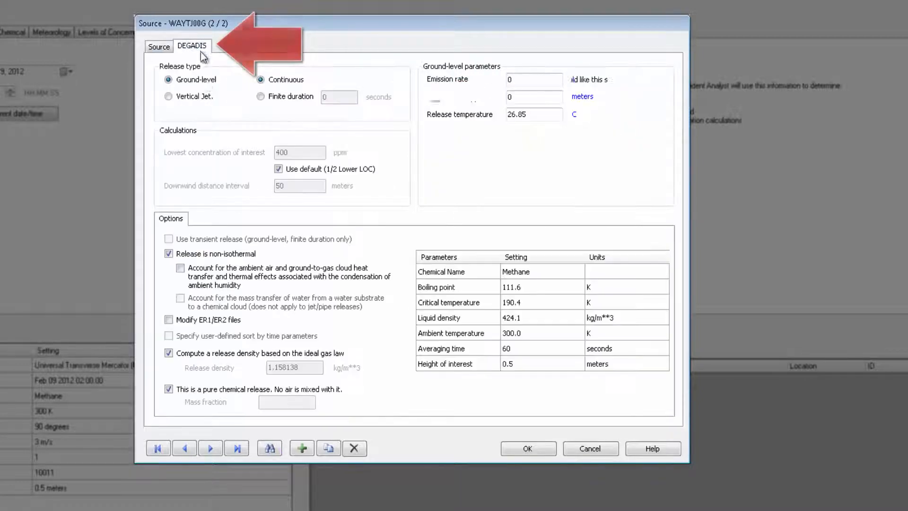
left_click(168, 96)
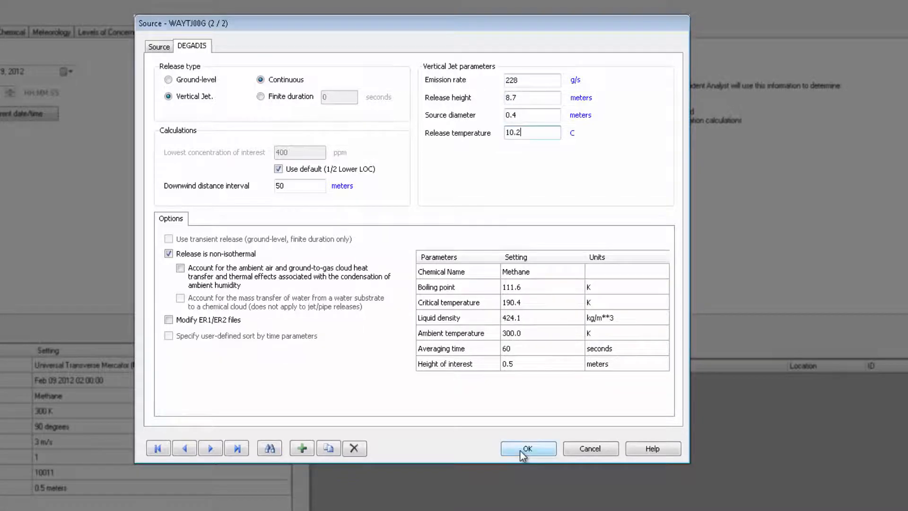
left_click(527, 449)
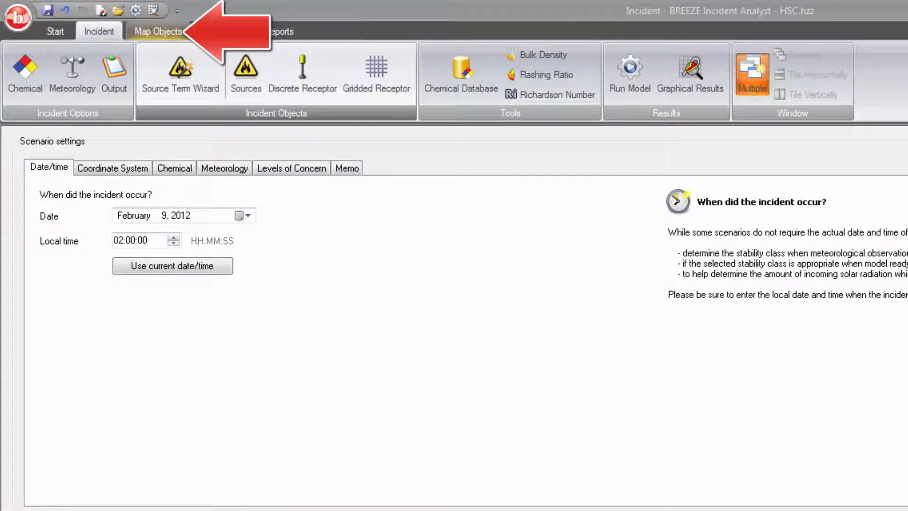
Show the satellite map with the facility's source and receptor layers
left_click(158, 31)
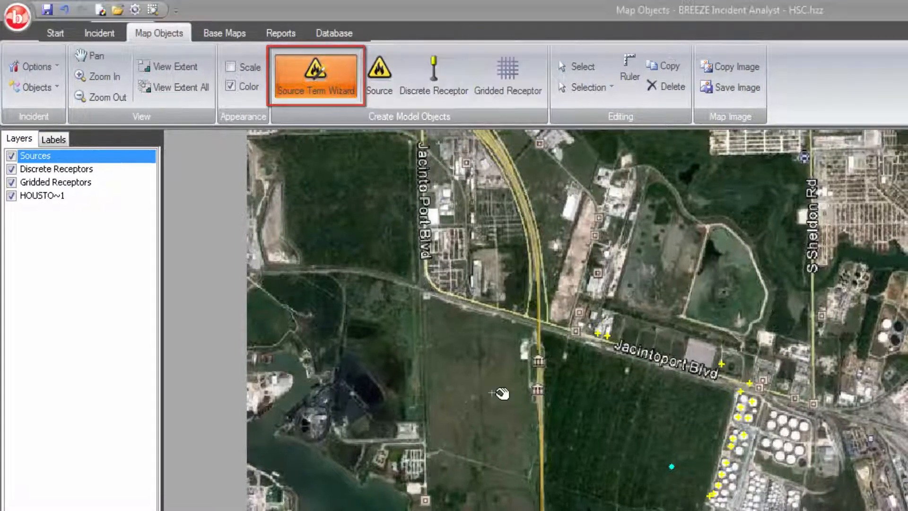
Start the Source Term Wizard for RUPTURE DISC as a vertical tank 5 m high, 10 m diameter
left_click(316, 75)
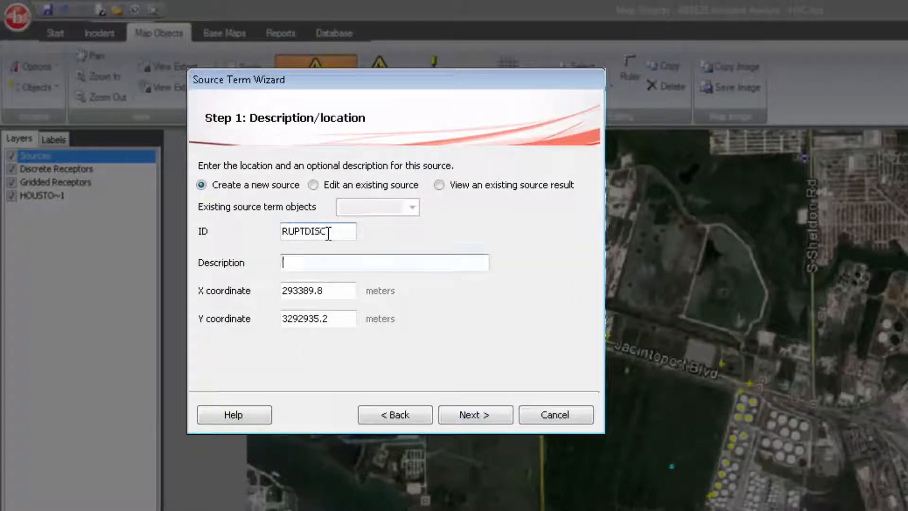
type("RUPTURE DISC")
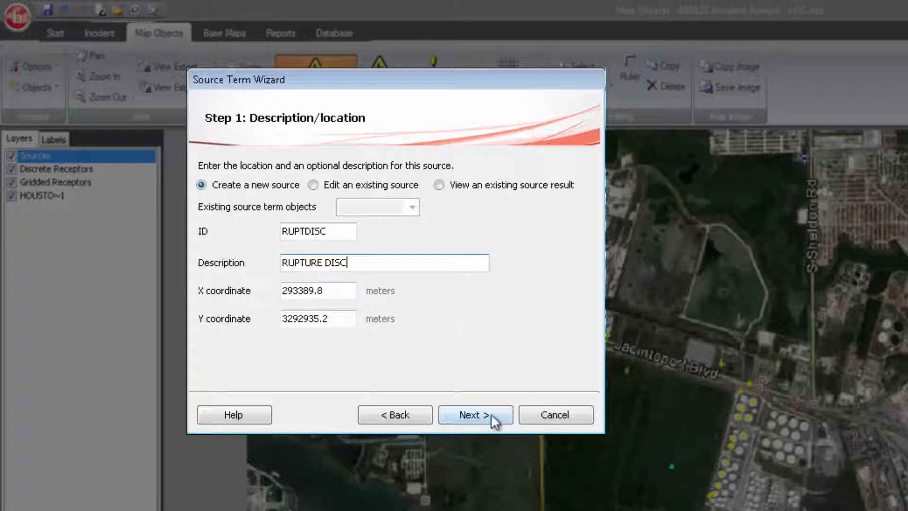
left_click(474, 415)
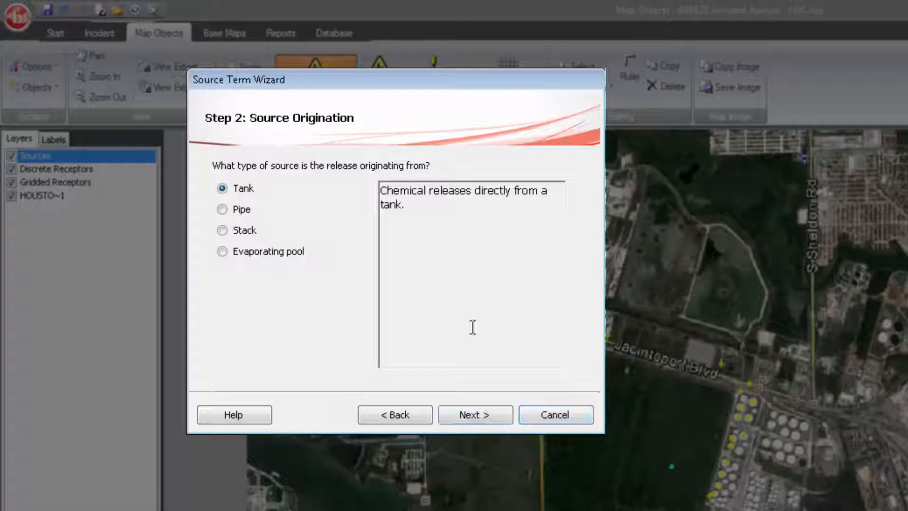
left_click(474, 414)
type("5")
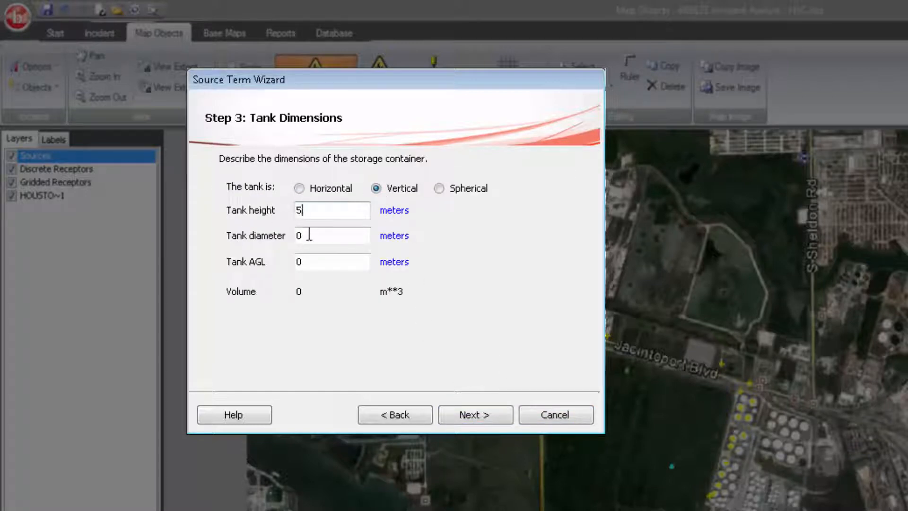
type("10")
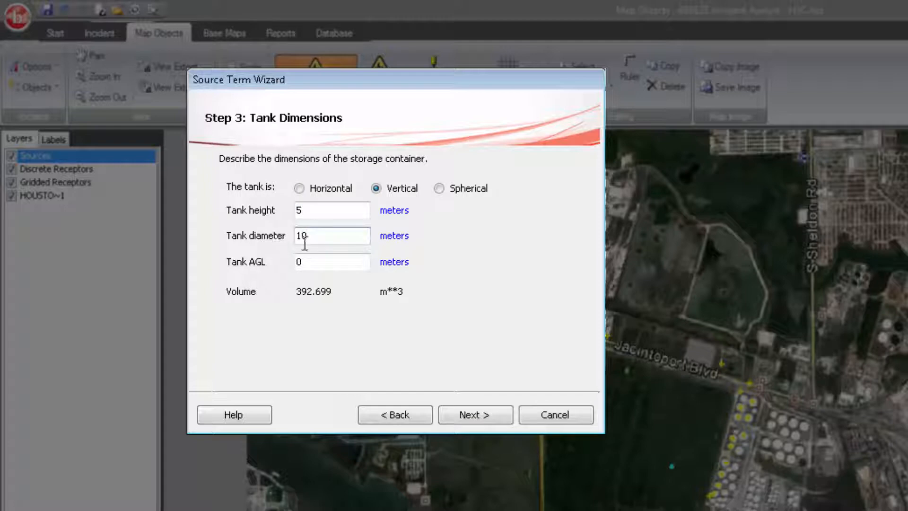
left_click(474, 415)
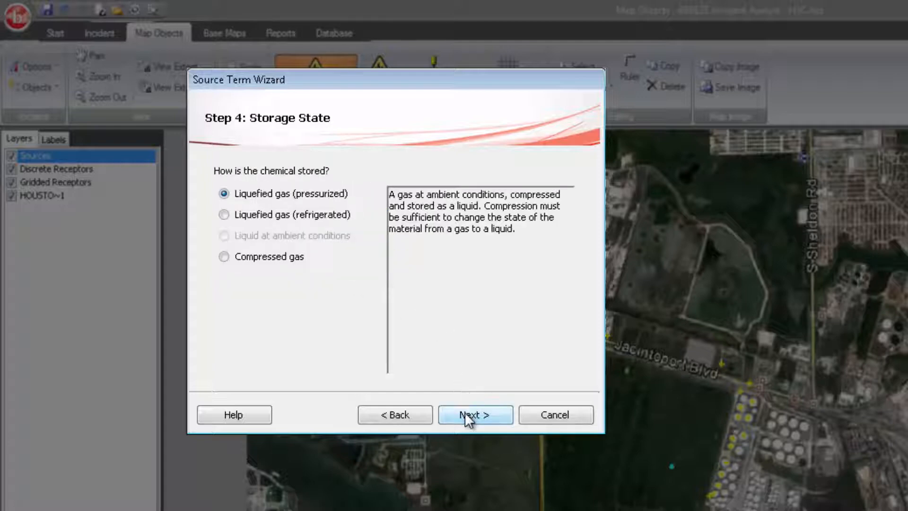
Keep pressurized liquefied gas storage and confine spills to a 20 m diameter diked area
left_click(474, 414)
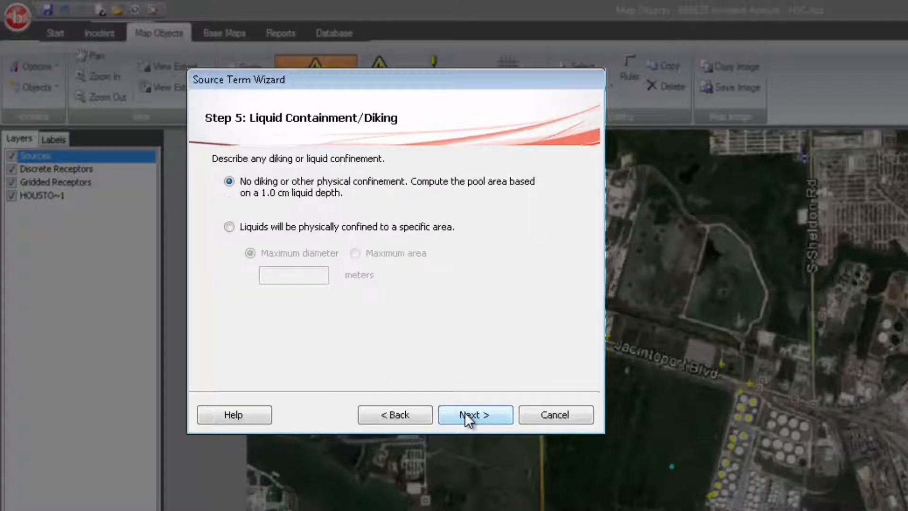
left_click(229, 226)
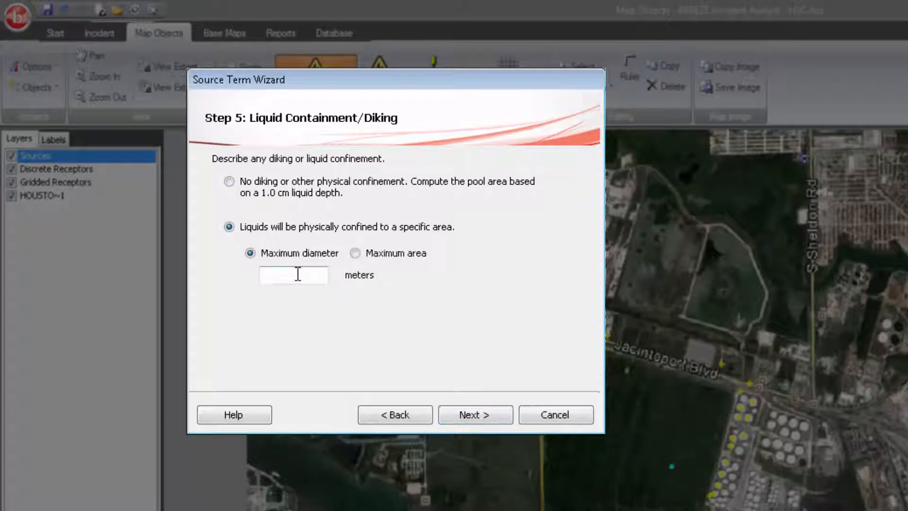
type("20")
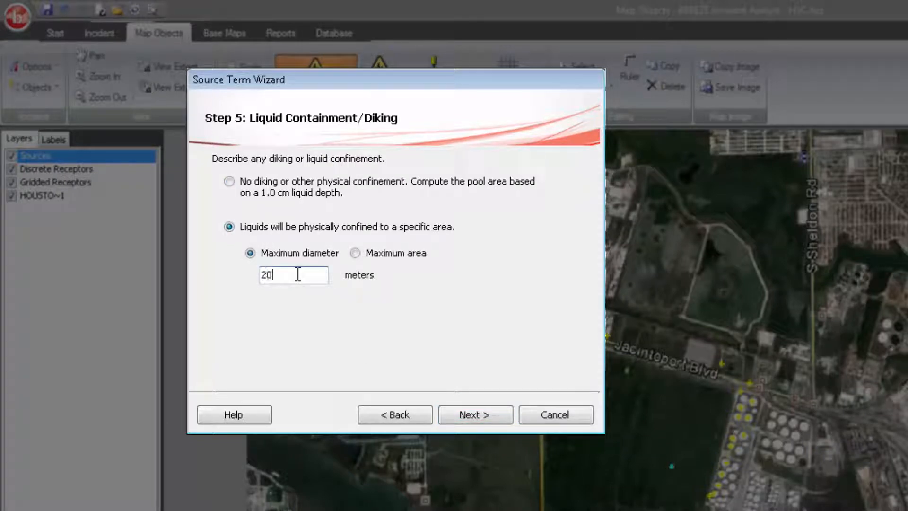
left_click(474, 414)
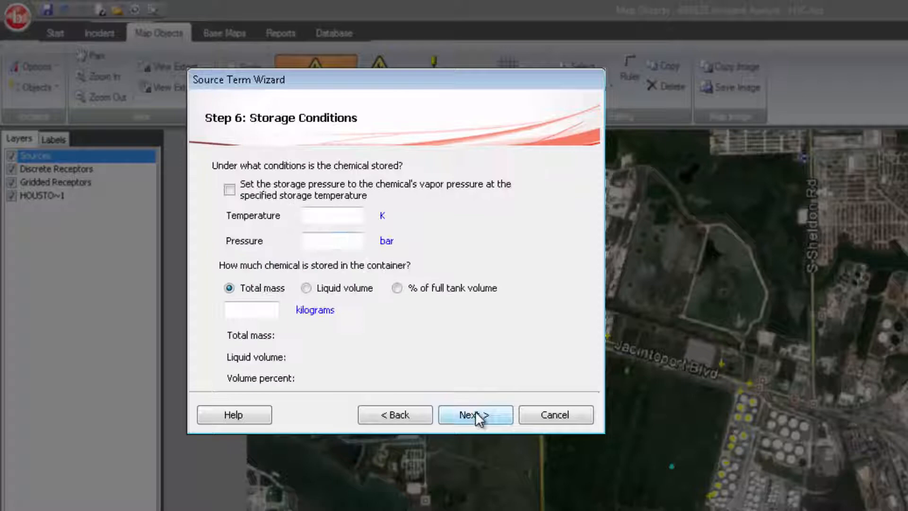
Store the chemical at 120 K with the tank 90% full by volume
left_click(229, 189)
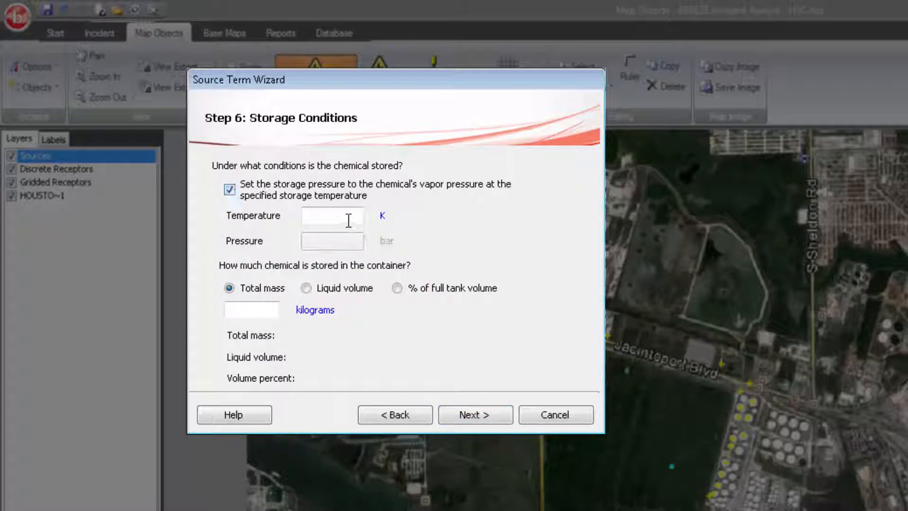
type("120")
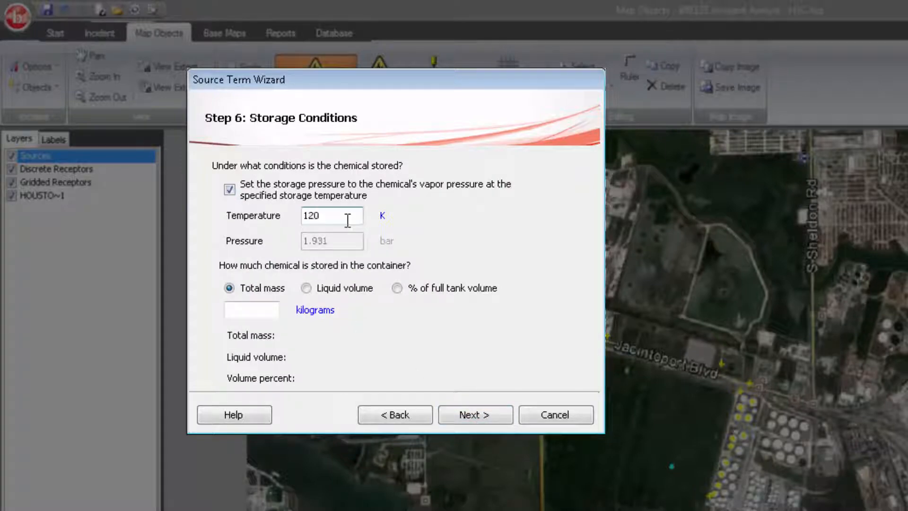
left_click(397, 288)
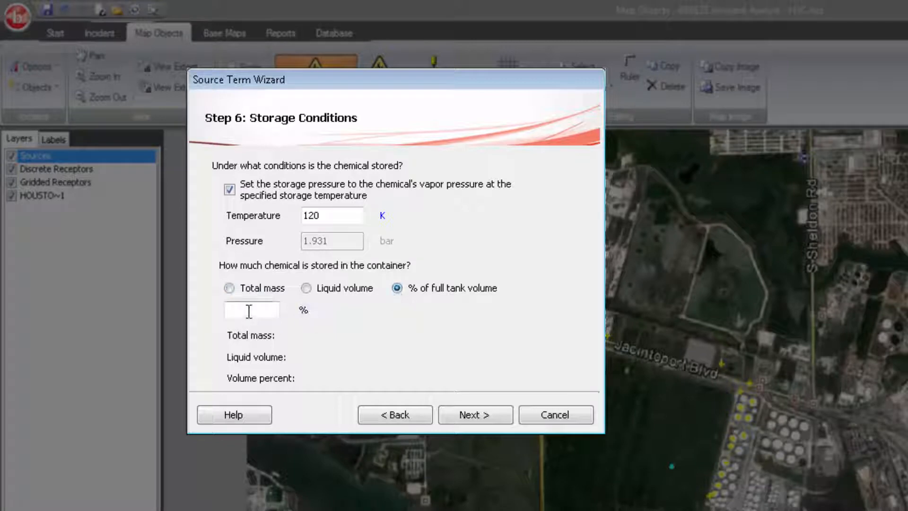
type("90")
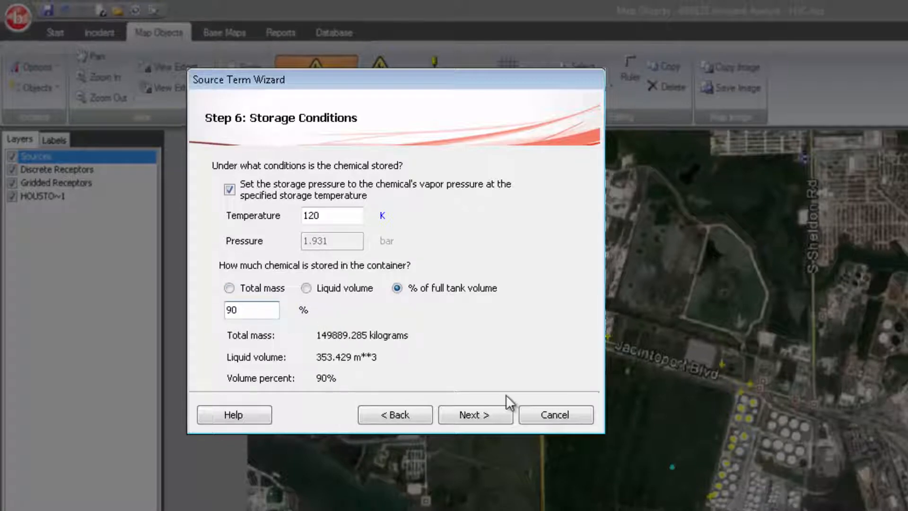
left_click(474, 414)
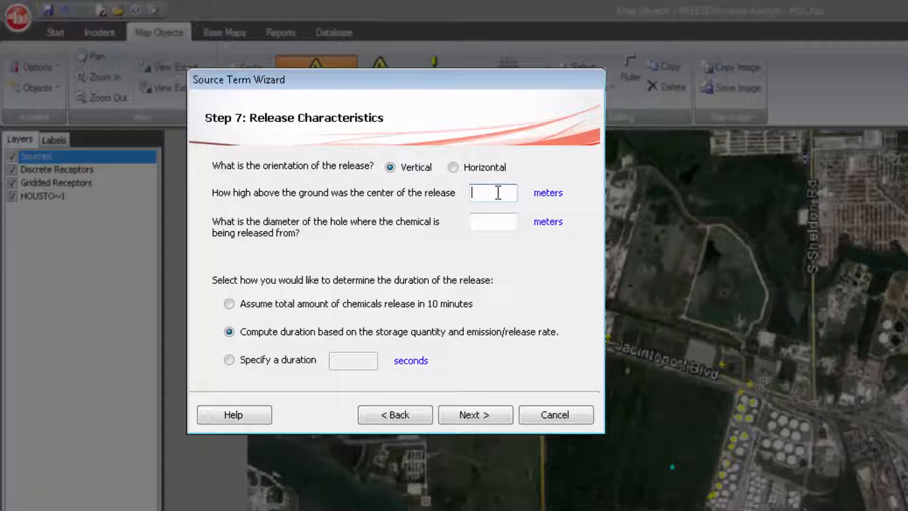
Release vertically from 4 m height through a 0.1 m diameter hole
type("4")
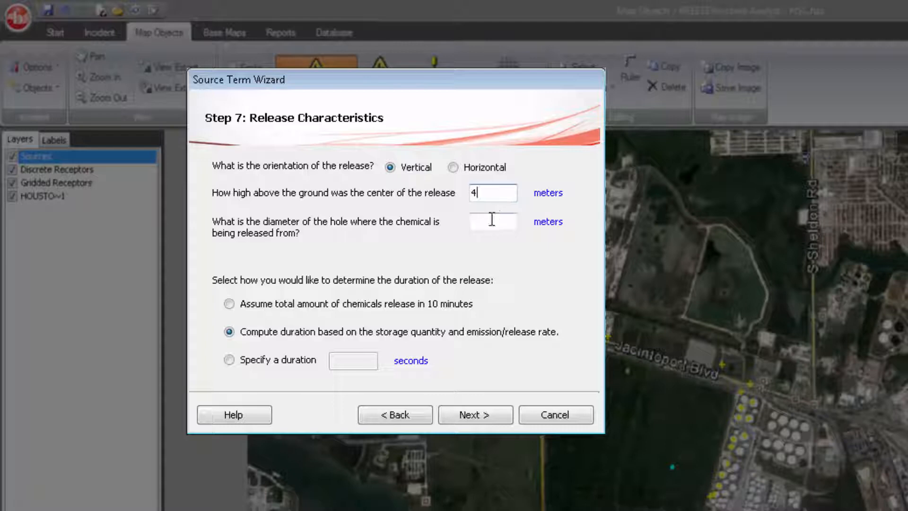
type("0.1")
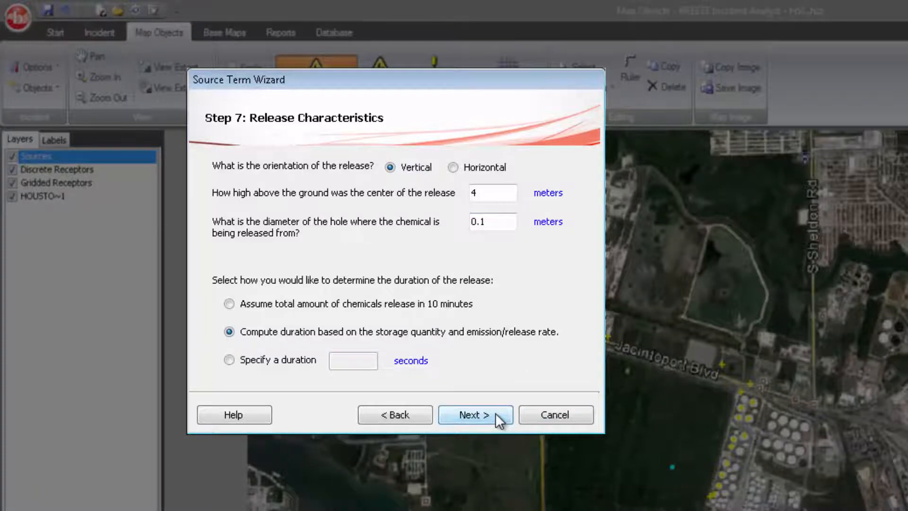
Accept the two-phase dense gas results summary and the recommended SLAB model, reaching the finish step
left_click(475, 414)
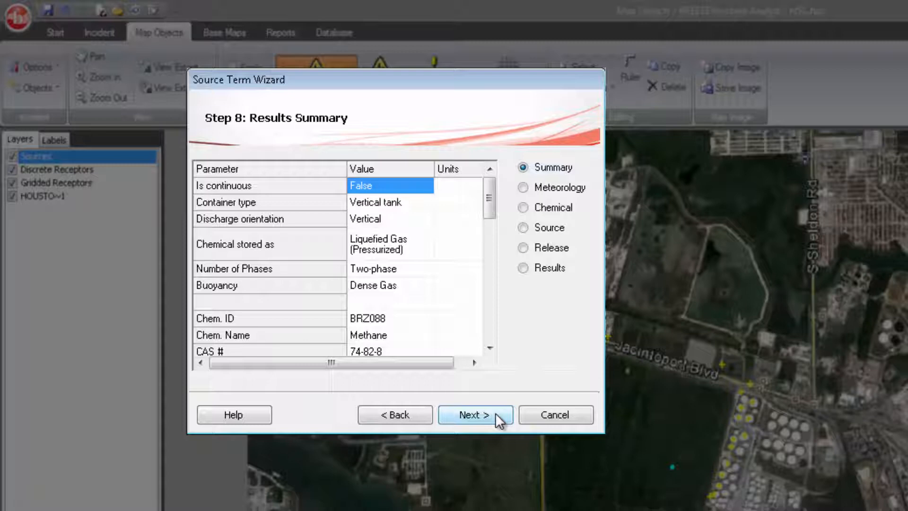
left_click(474, 414)
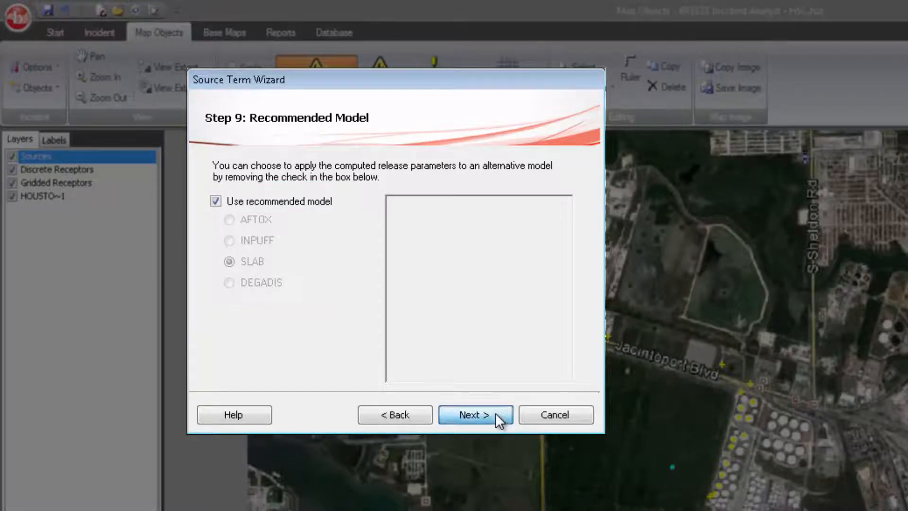
left_click(474, 415)
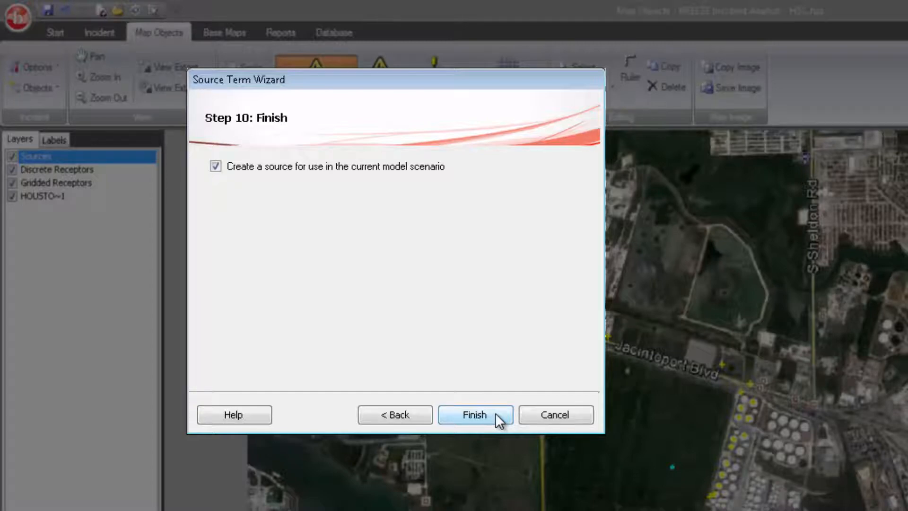
Finish the wizard creating the source, then close the WAYTJ00Q discrete receptor details
left_click(474, 414)
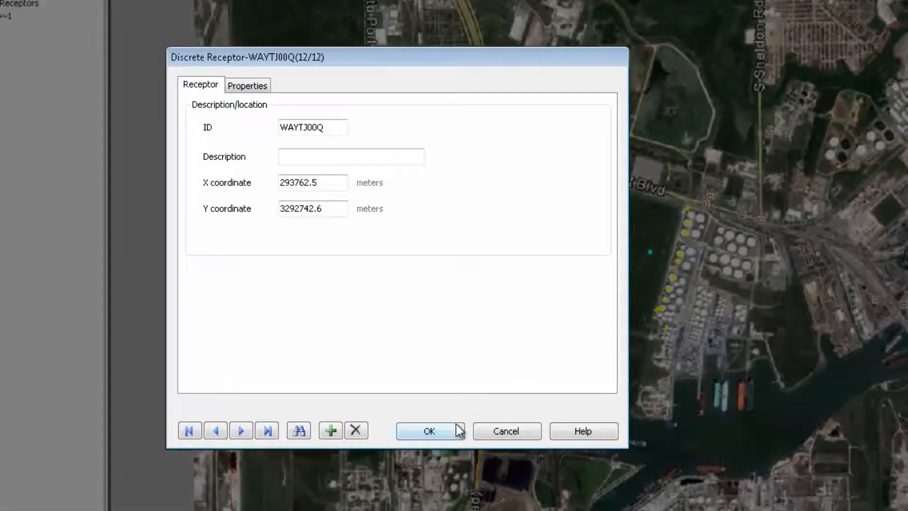
left_click(429, 431)
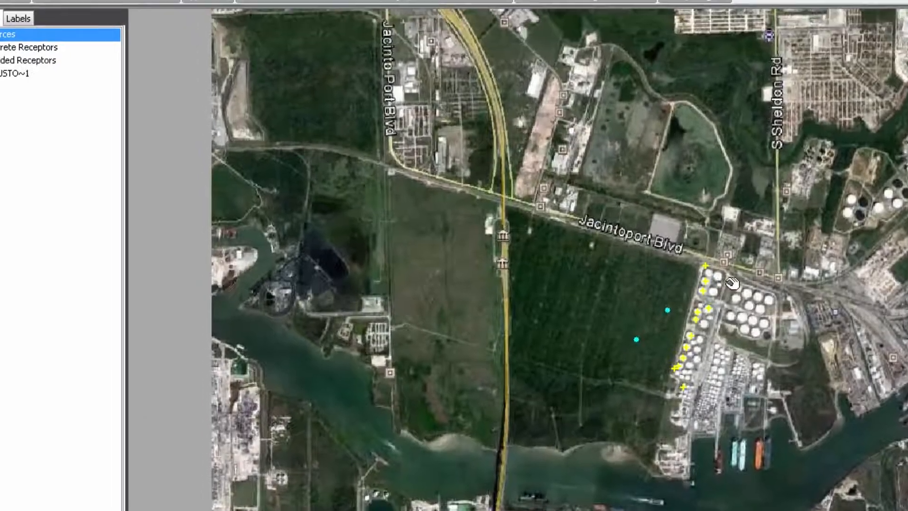
Create 'Rupture Disc Receptor Grid' extending 2000 m each way with 41 by 41 points at 100 m spacing
left_click(508, 72)
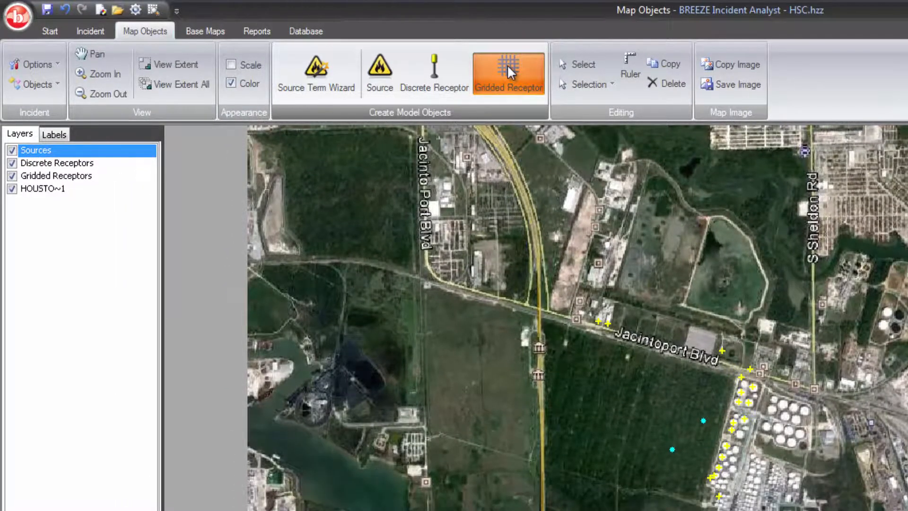
left_click(508, 71)
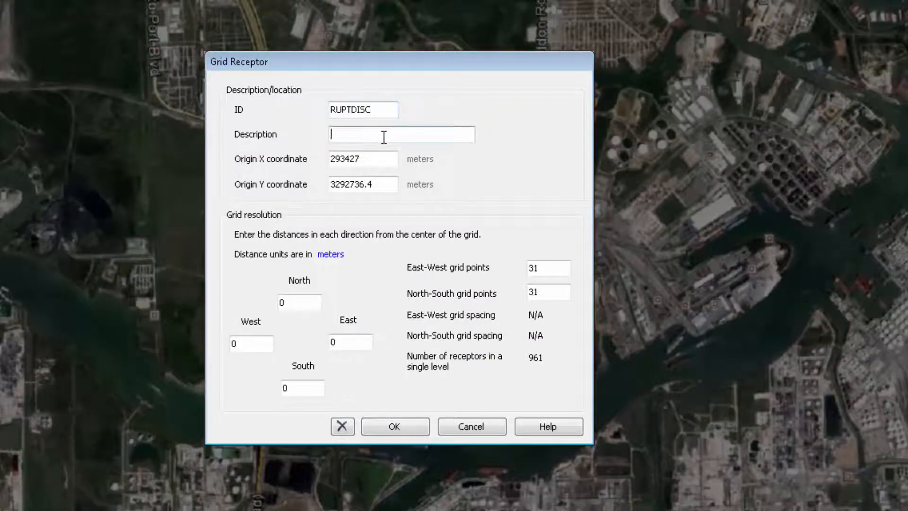
type("Rupture Disc Receptor Grid")
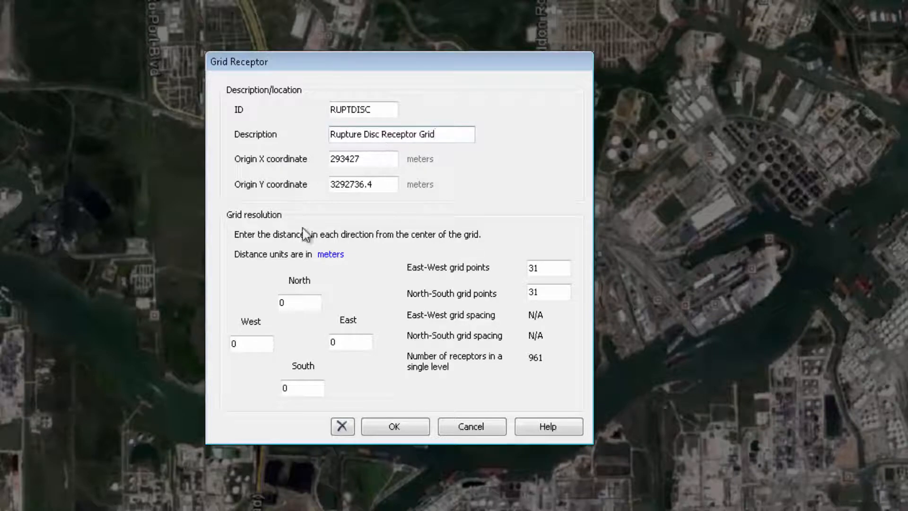
type("2000")
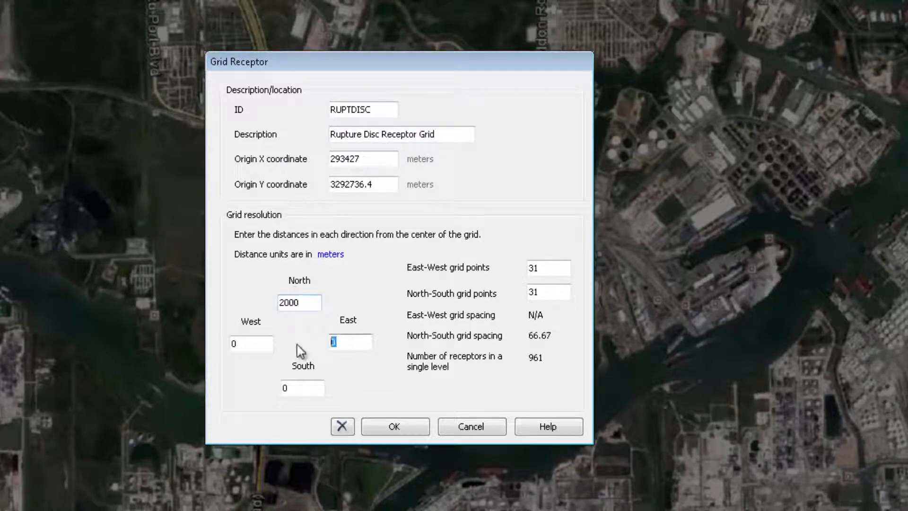
type("2000")
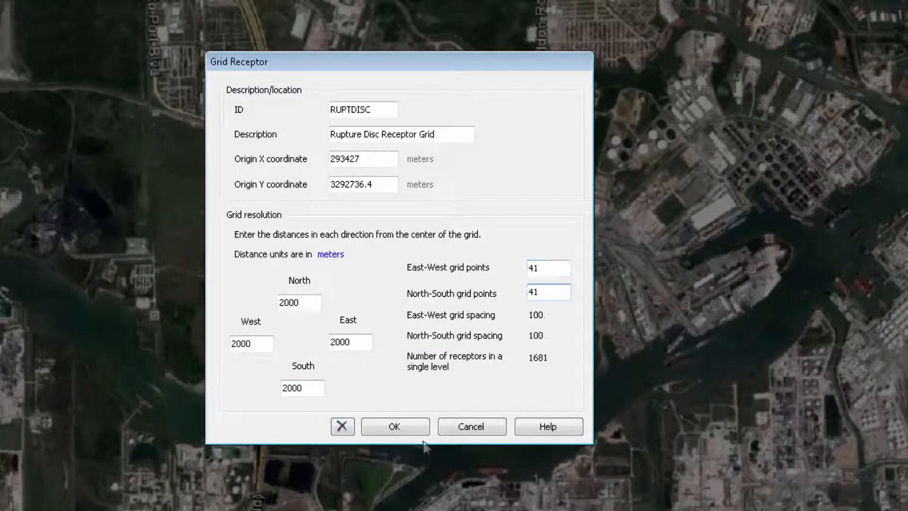
left_click(396, 427)
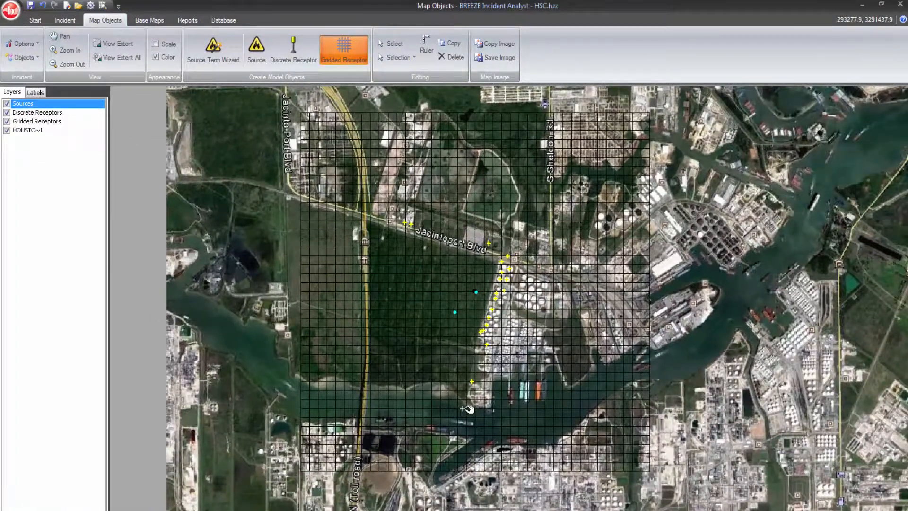